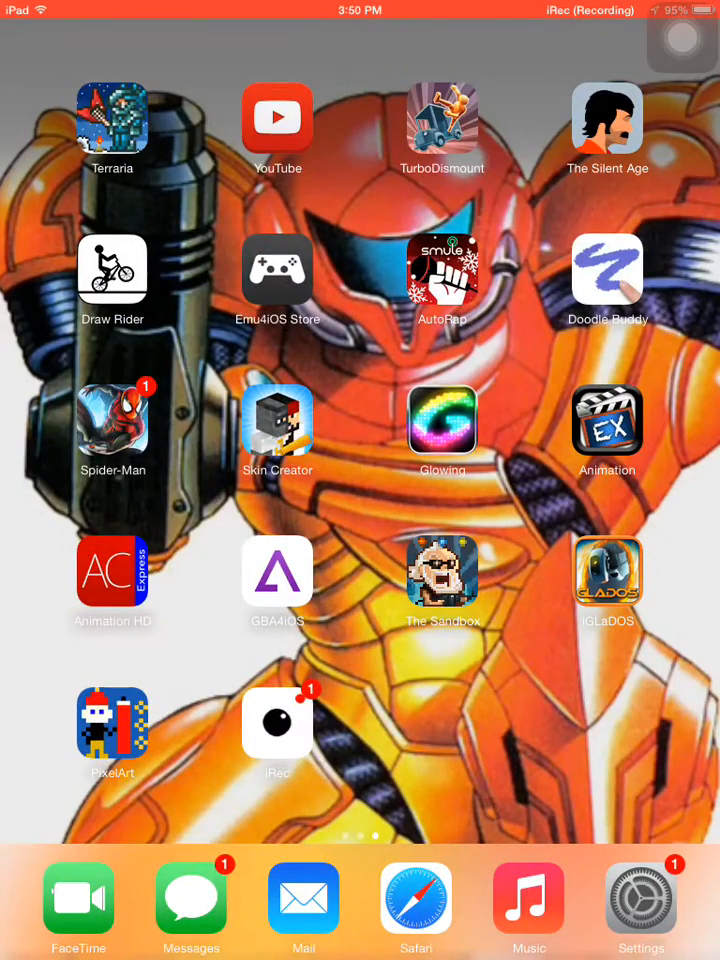
Swipe across the Home Screen pages toward the FNAF folder.
{"action": "scroll", "scroll_direction": "left", "scroll_amount": 3}
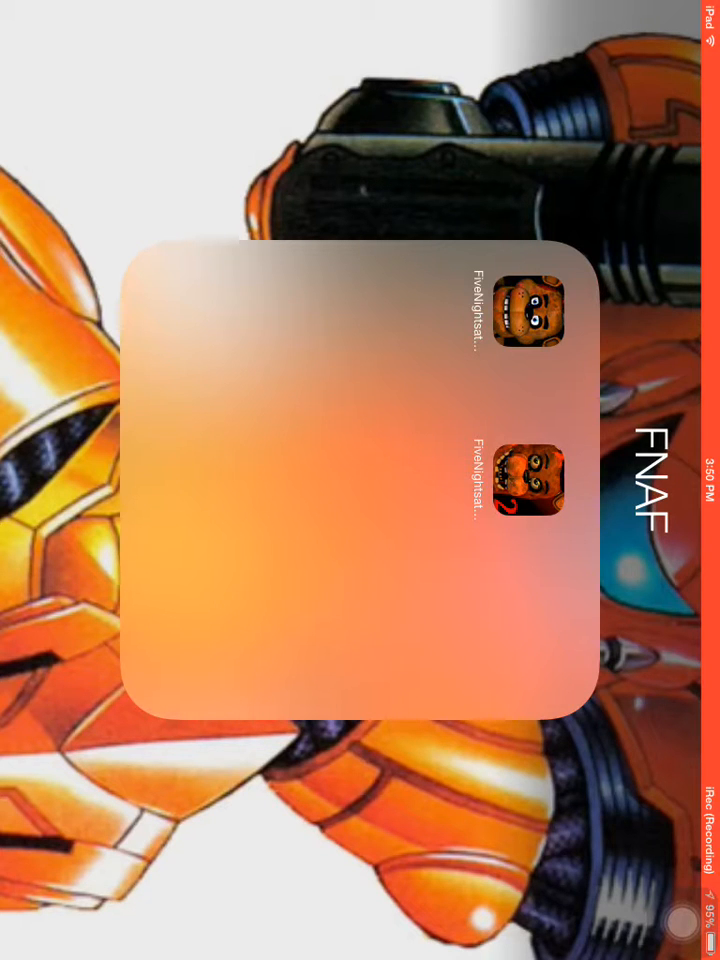
Launch the first Five Nights at Freddy's game to begin Night 1 at 12 AM.
{"action": "left_click", "coordinate": [532, 478]}
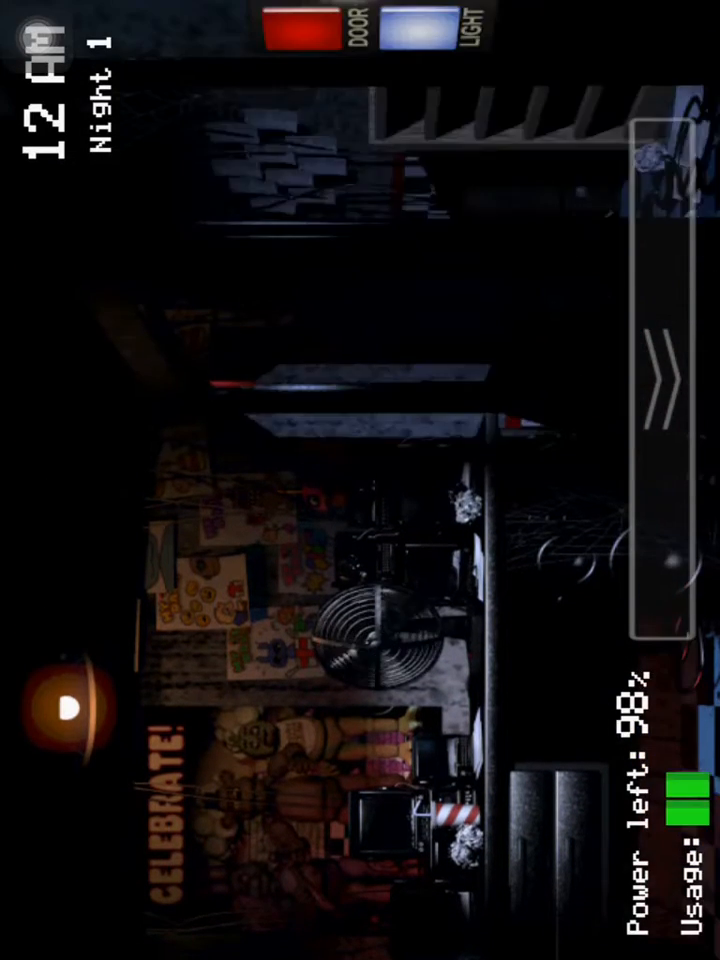
Turn off the hallway light and raise the security camera monitor by 1 AM.
{"action": "left_click", "coordinate": [432, 30]}
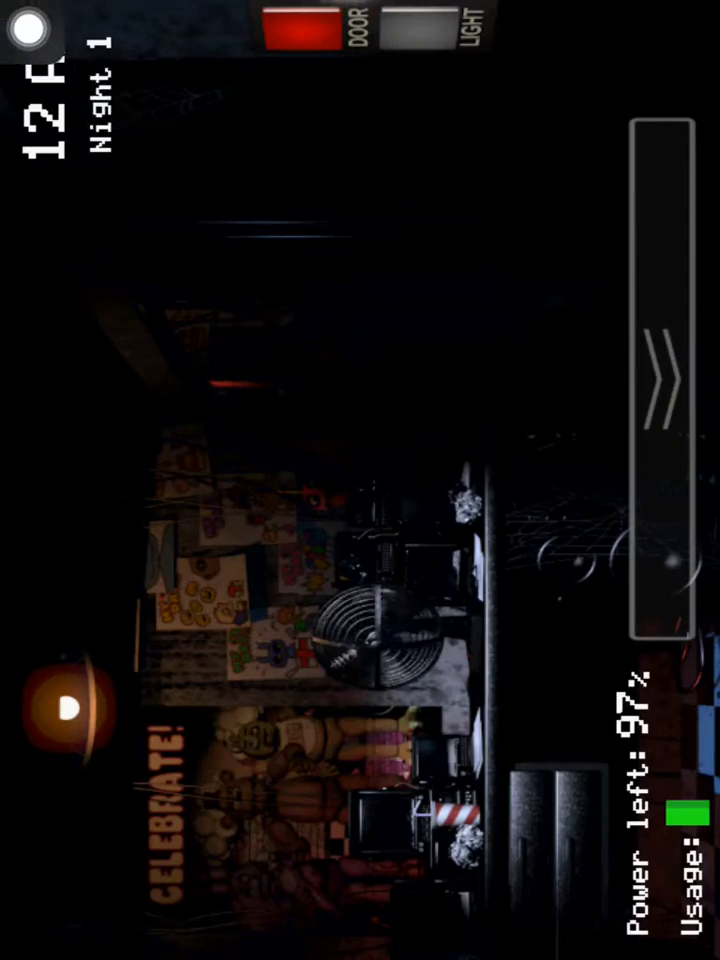
{"action": "left_click", "coordinate": [660, 380]}
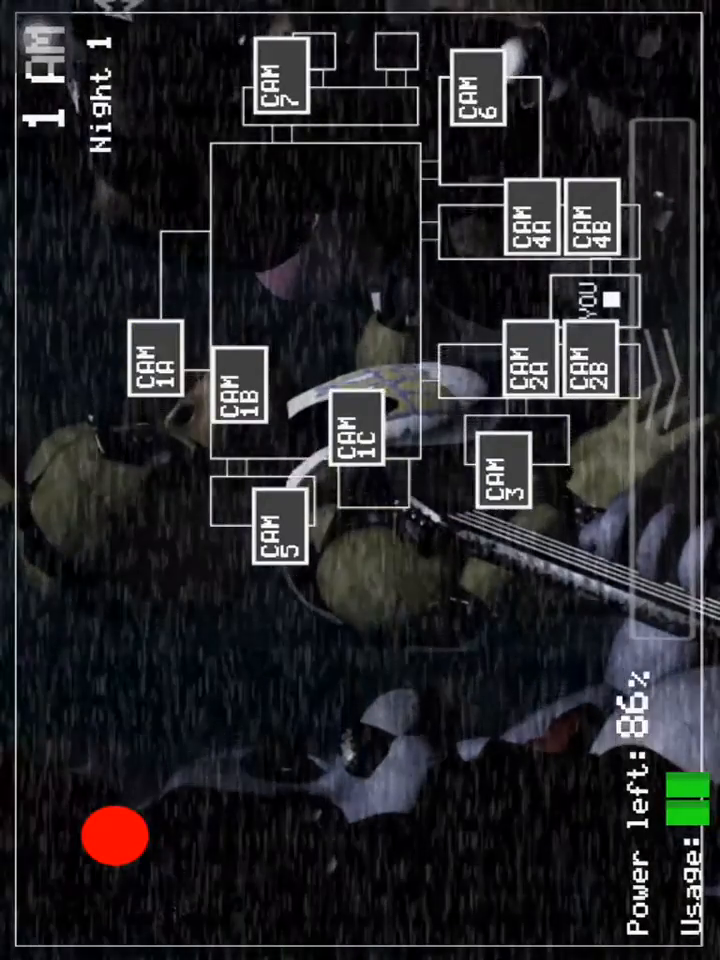
Cycle through CAM 1C, CAM 3 and other camera feeds until the clock reaches 2 AM.
{"action": "left_click", "coordinate": [356, 444]}
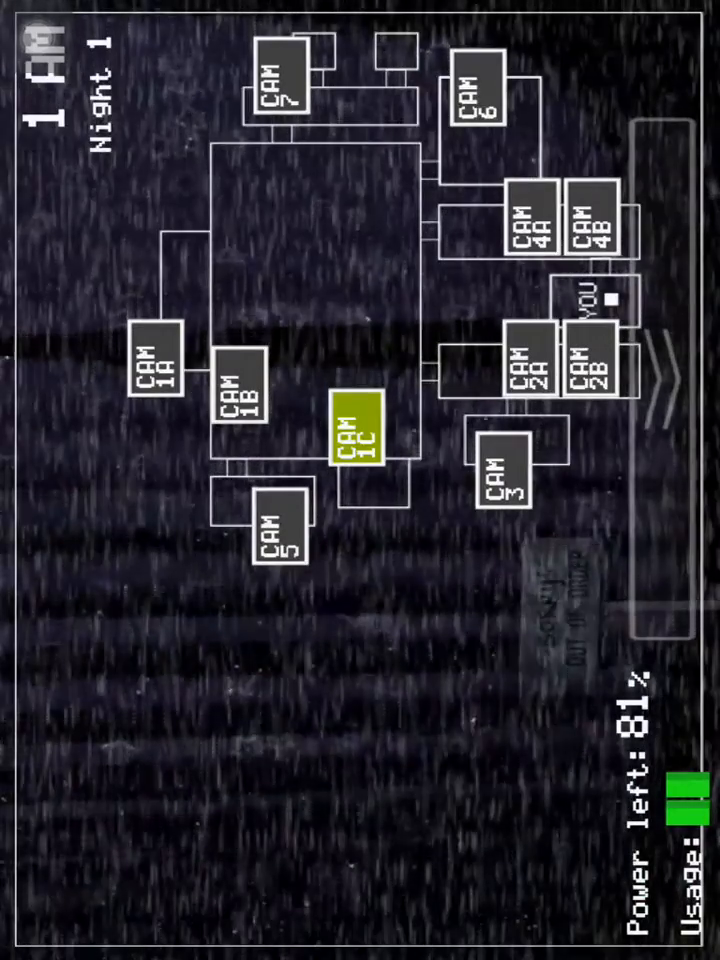
{"action": "left_click", "coordinate": [152, 376]}
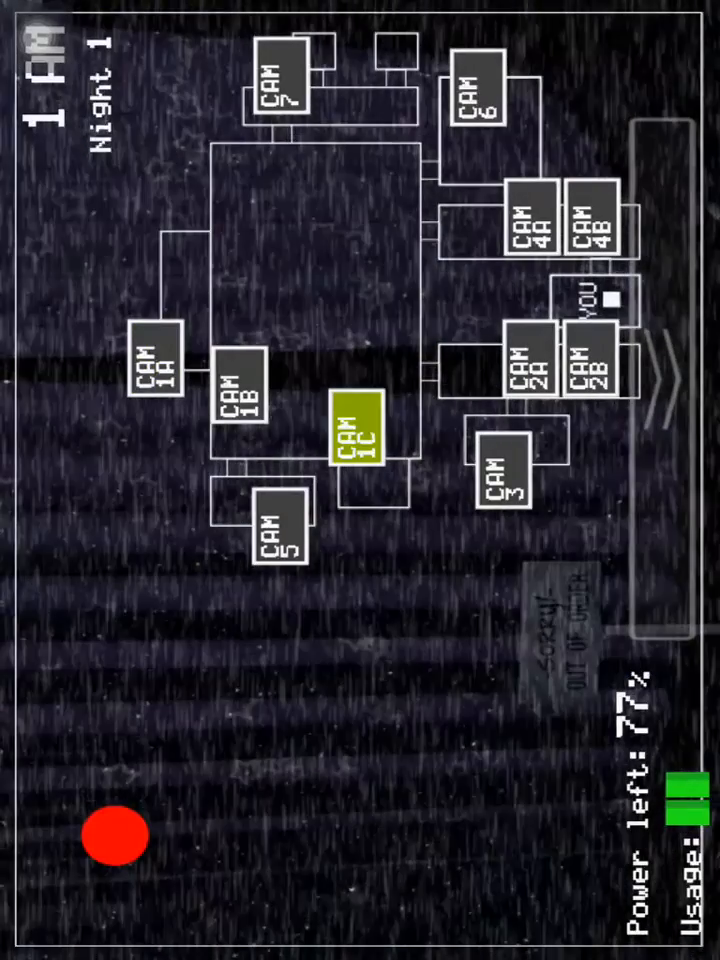
{"action": "left_click", "coordinate": [504, 486]}
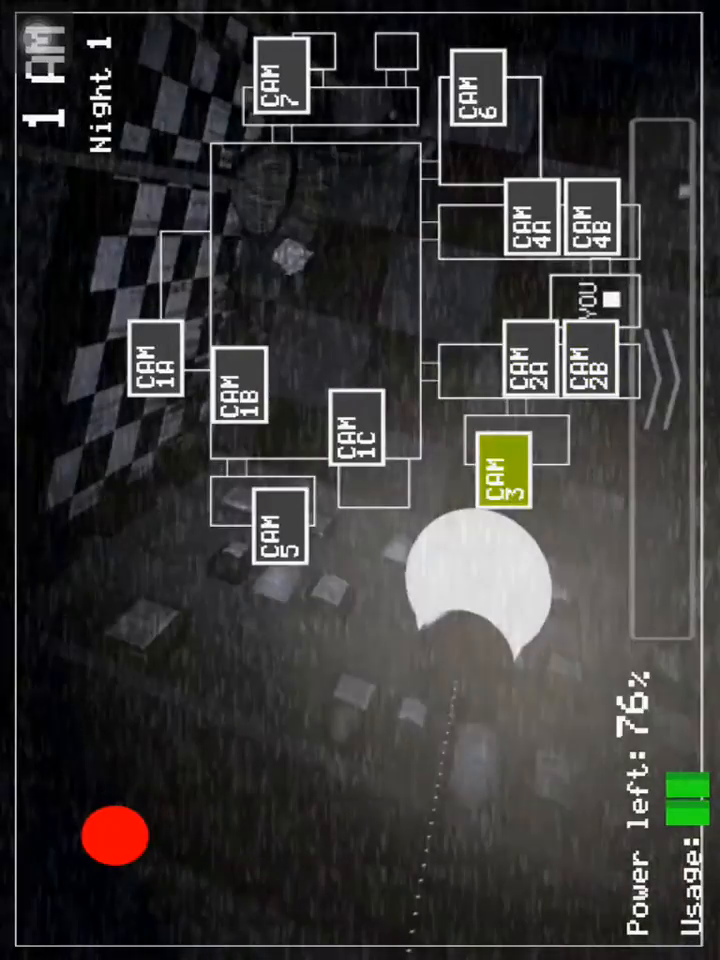
{"action": "left_click", "coordinate": [504, 476]}
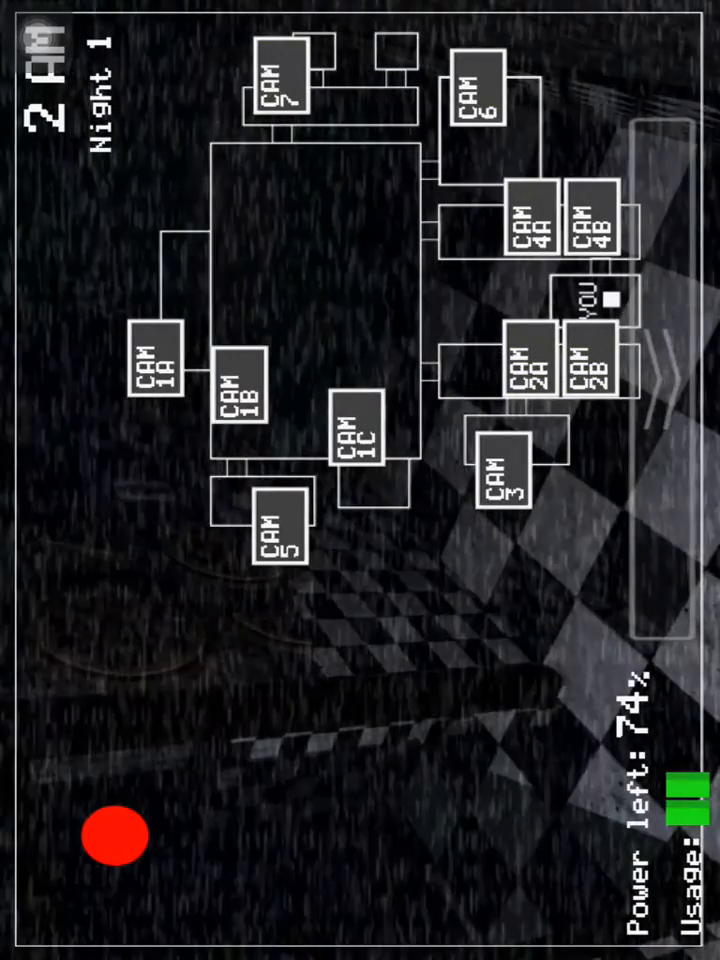
{"action": "left_click", "coordinate": [112, 836]}
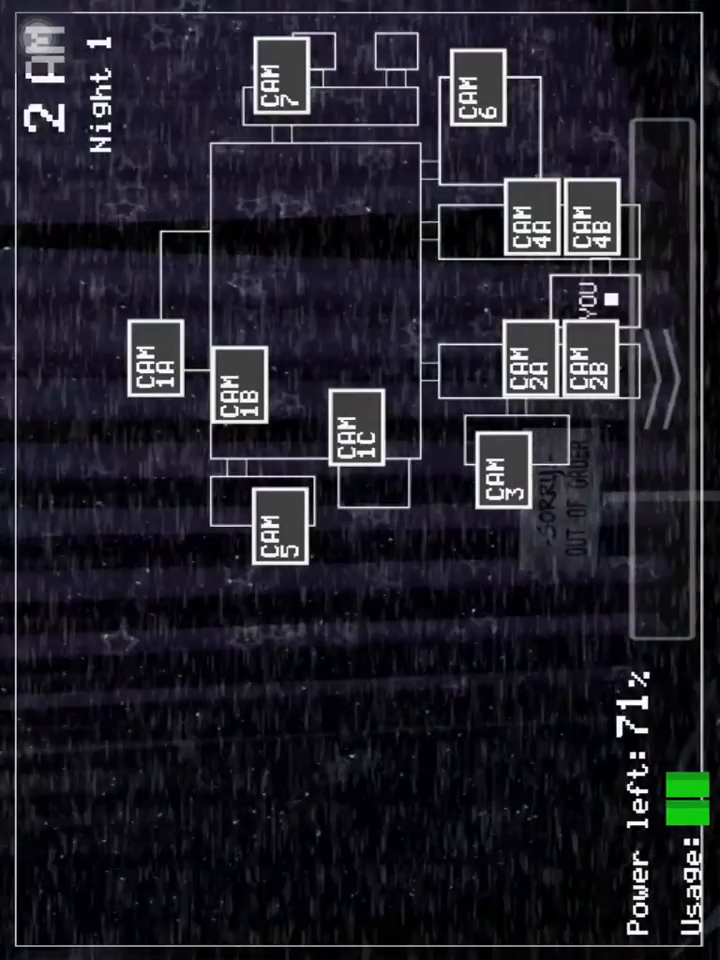
{"action": "left_click", "coordinate": [280, 84]}
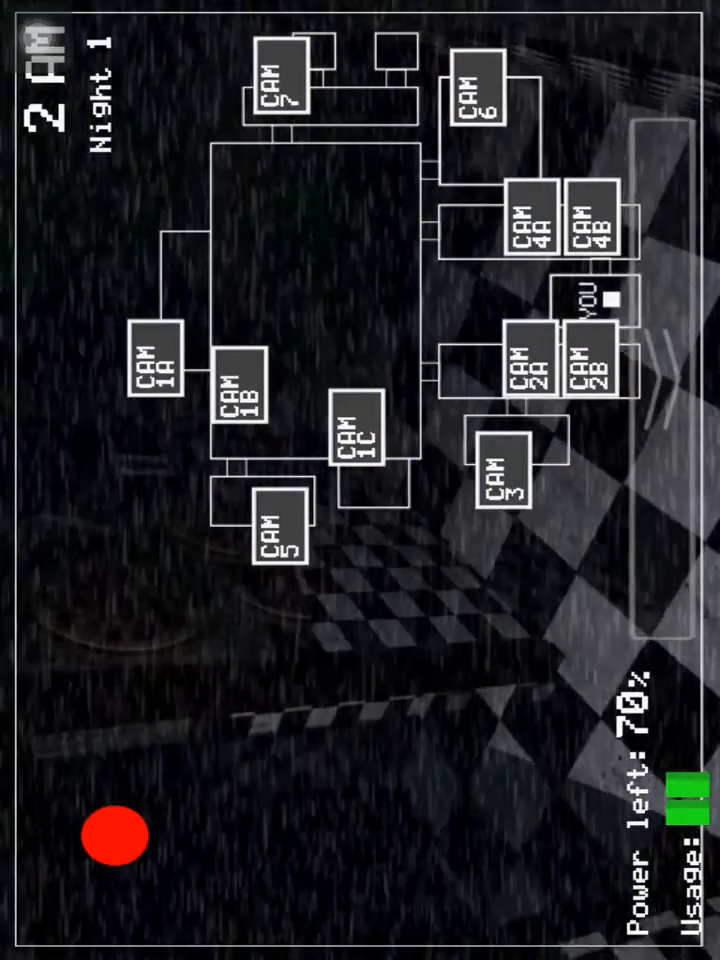
{"action": "left_click", "coordinate": [280, 84]}
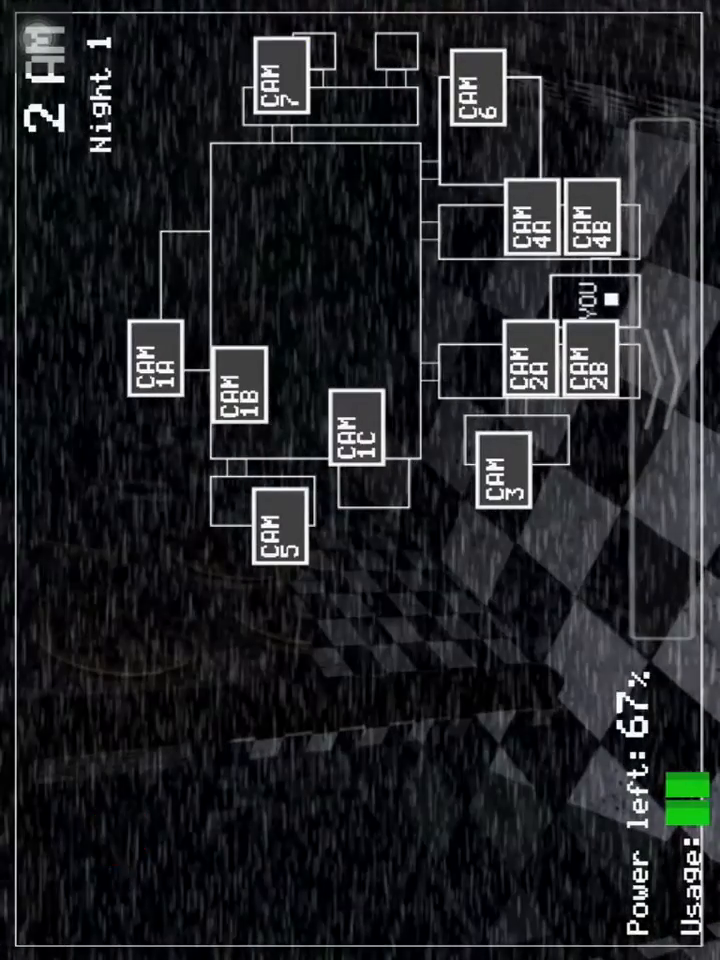
Check CAM 4B and listen to audio-only CAM 6, then another feed, reaching 3 AM.
{"action": "left_click", "coordinate": [112, 836]}
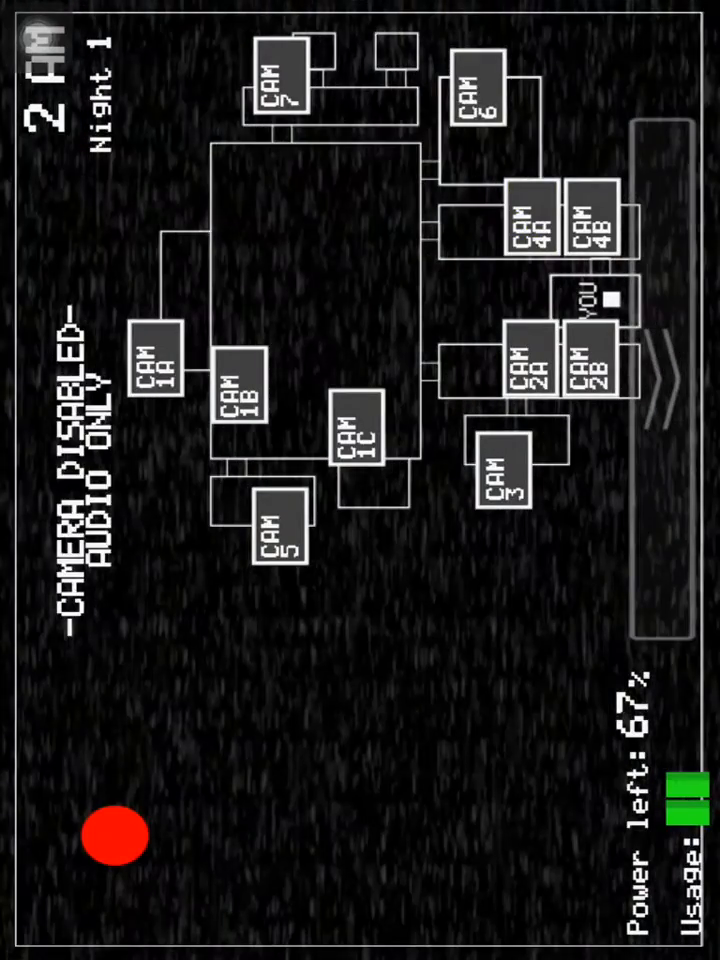
{"action": "left_click", "coordinate": [598, 218]}
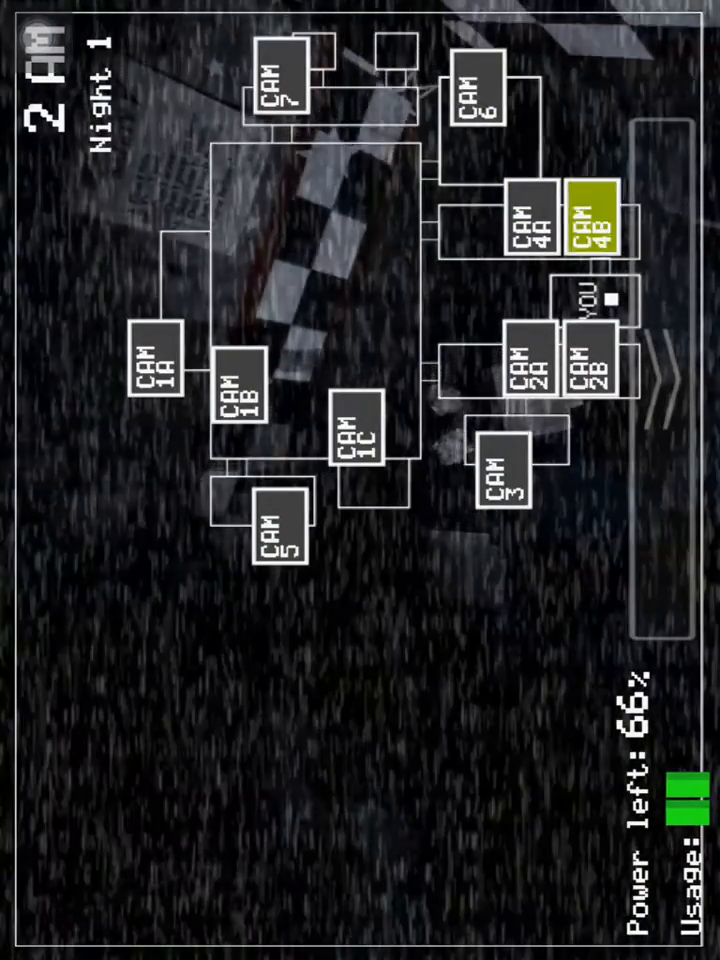
{"action": "left_click", "coordinate": [596, 220]}
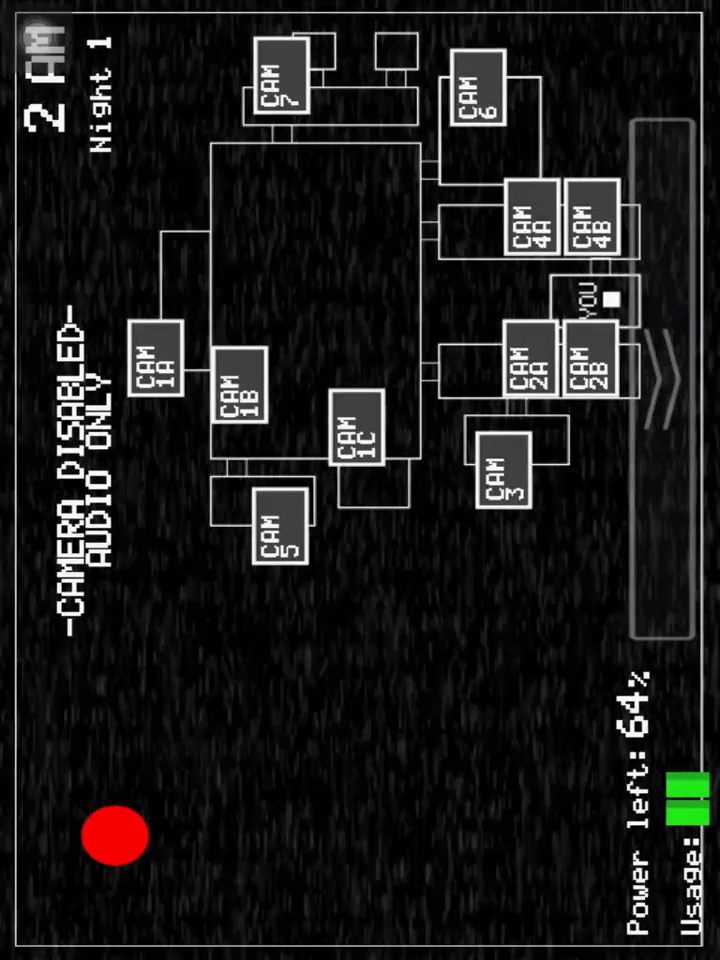
{"action": "left_click", "coordinate": [480, 90]}
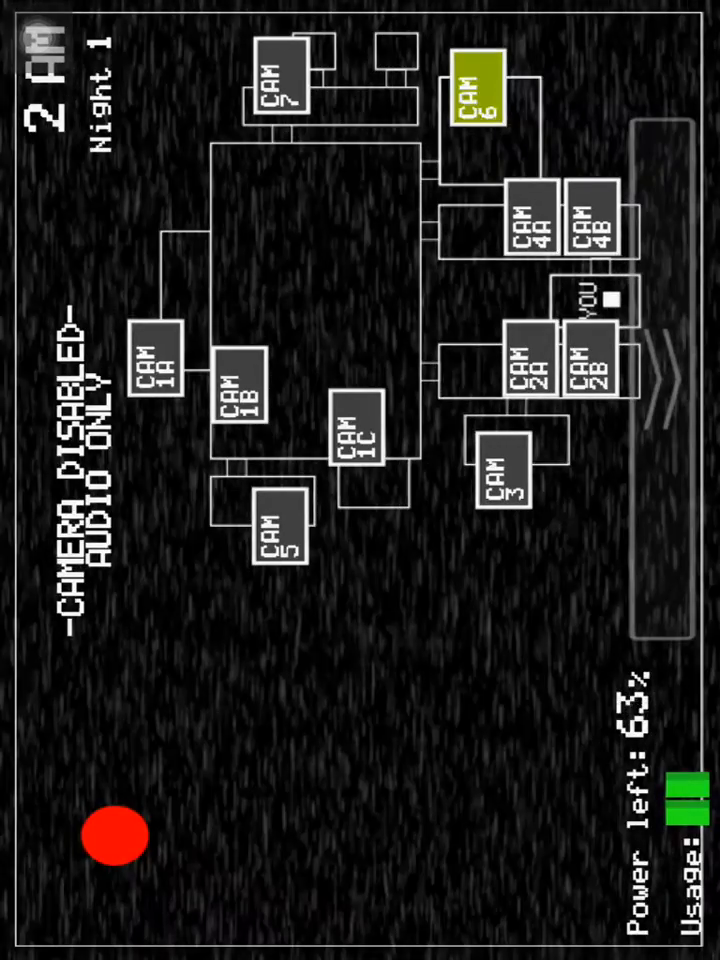
{"action": "left_click", "coordinate": [276, 540]}
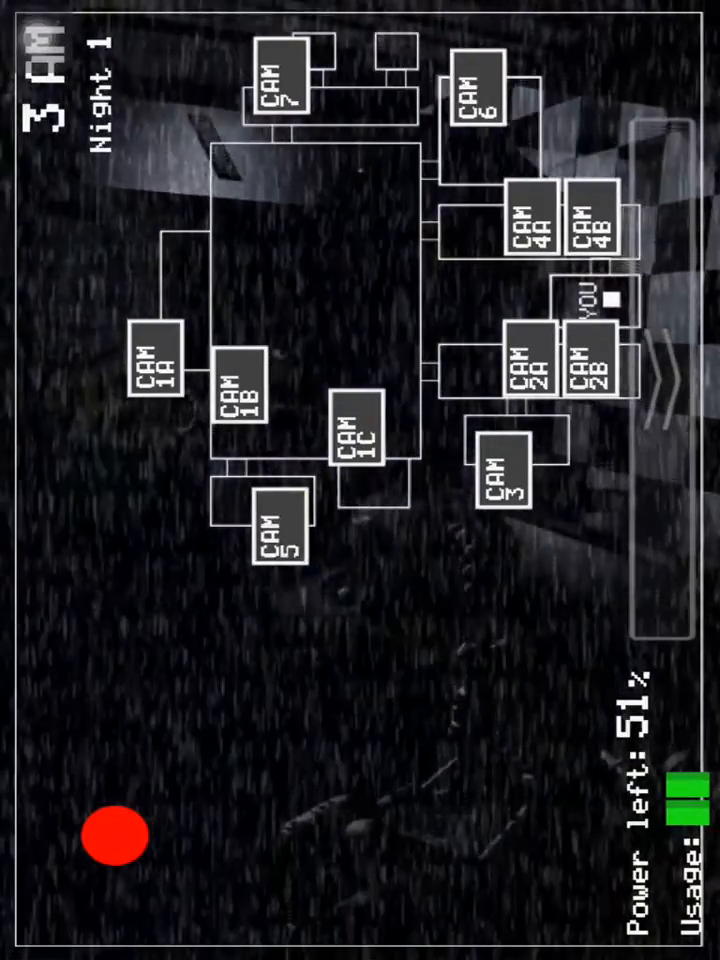
View CAM 2A and CAM 1A, then lower the monitor to the office at 4 AM.
{"action": "left_click", "coordinate": [526, 374]}
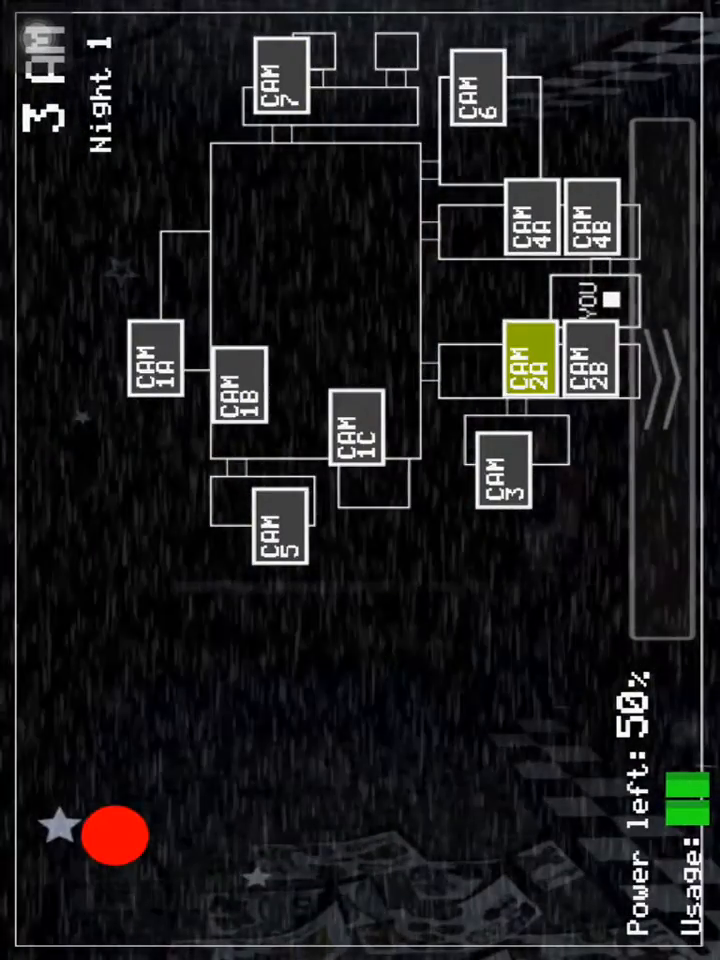
{"action": "left_click", "coordinate": [112, 834]}
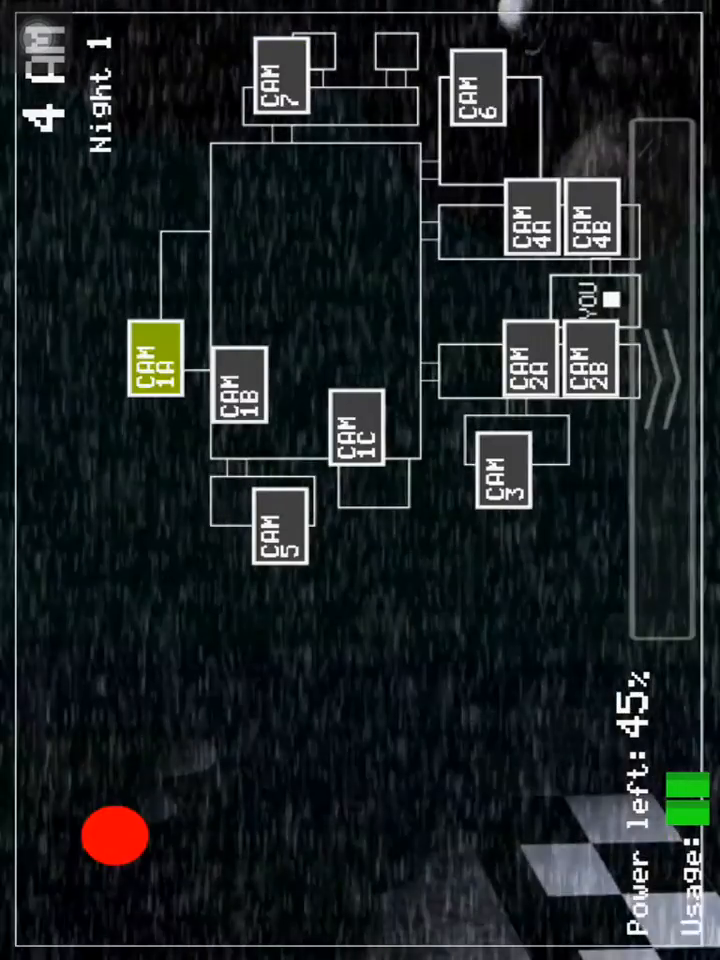
{"action": "left_click", "coordinate": [156, 364]}
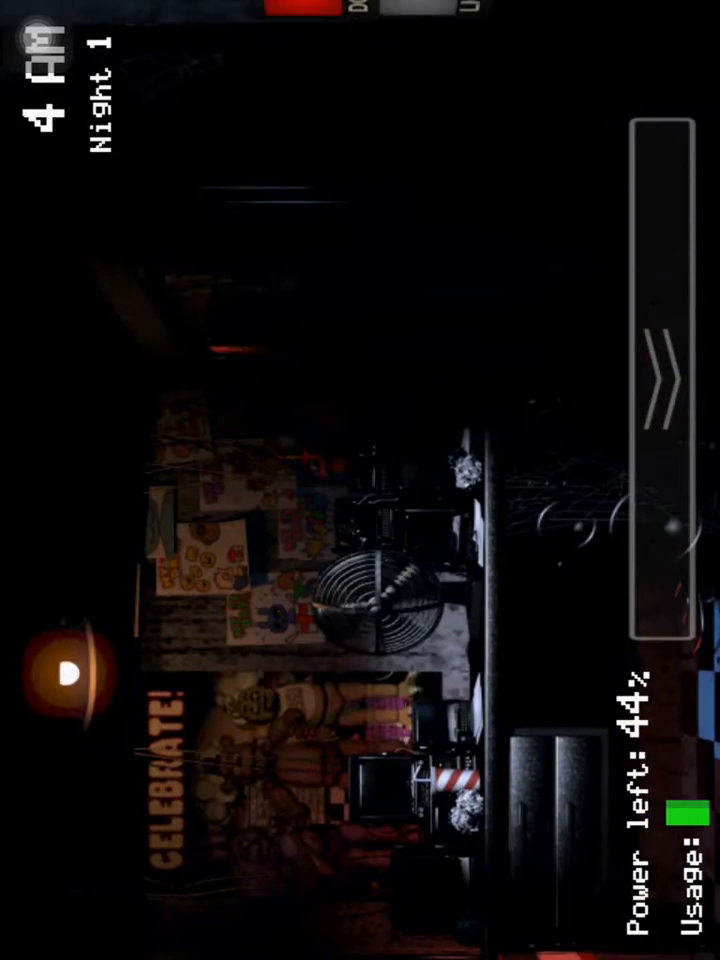
Raise the monitor again, listen to audio-only CAM 6 and view CAM 2A.
{"action": "scroll", "scroll_direction": "down", "scroll_amount": 3}
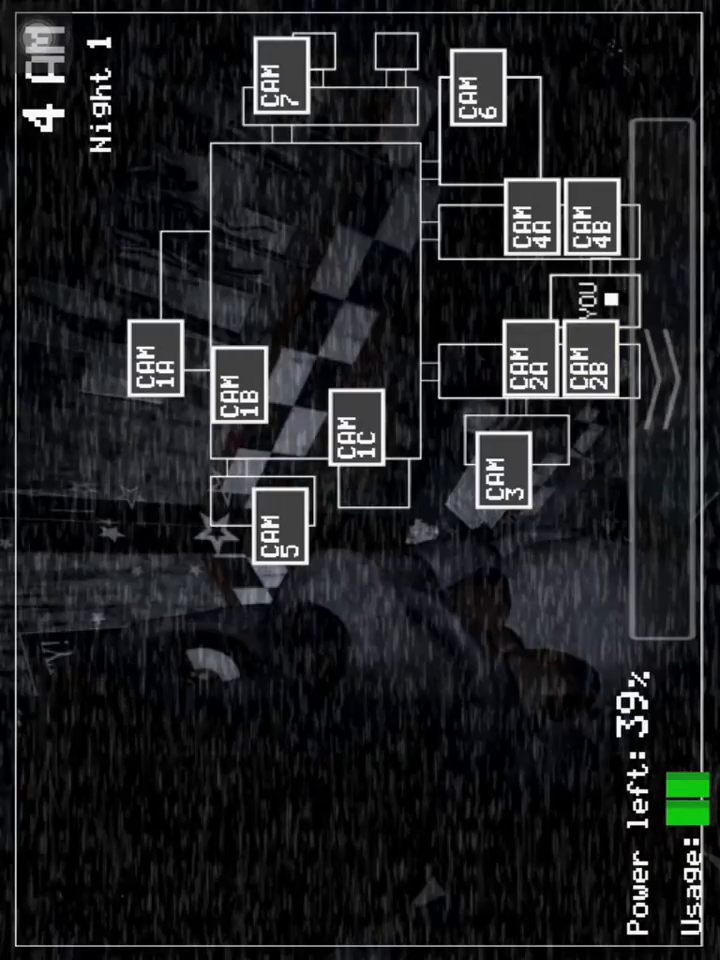
{"action": "left_click", "coordinate": [478, 92]}
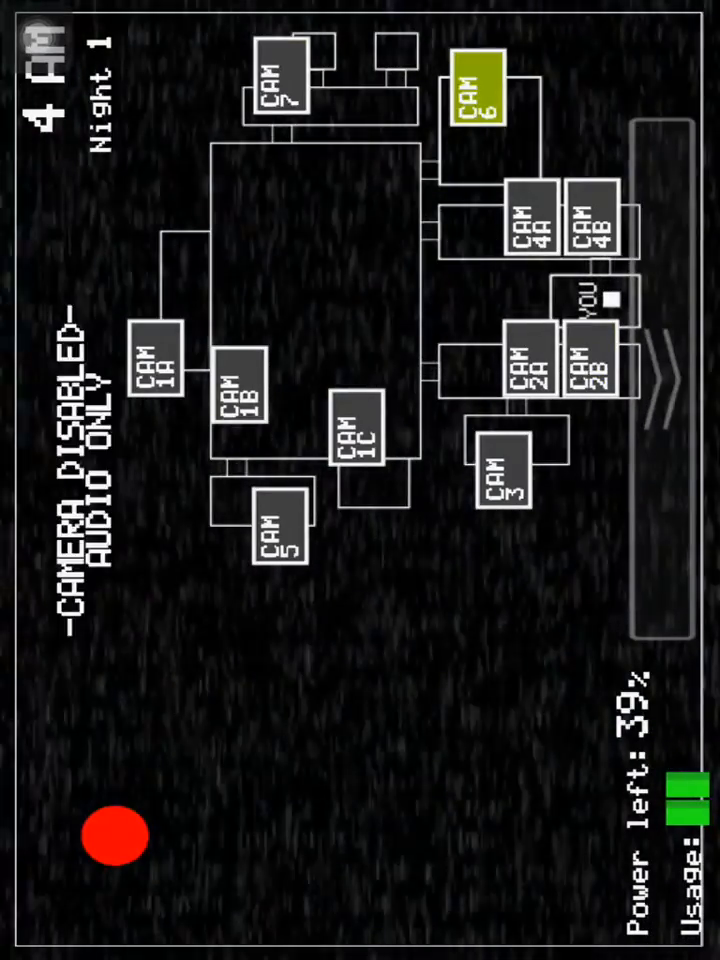
{"action": "left_click", "coordinate": [526, 368]}
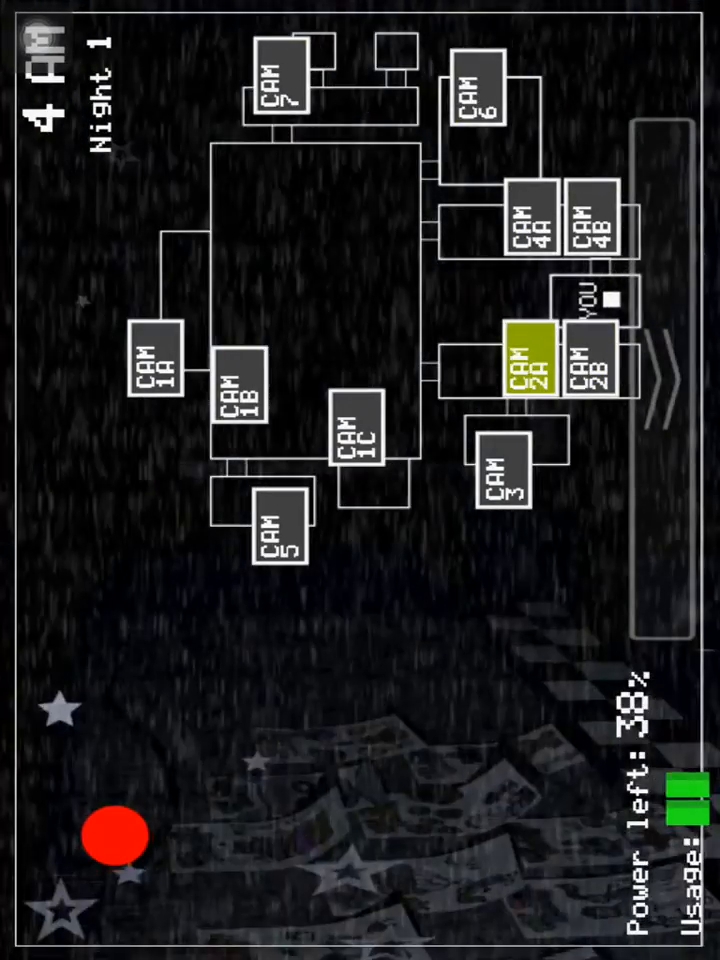